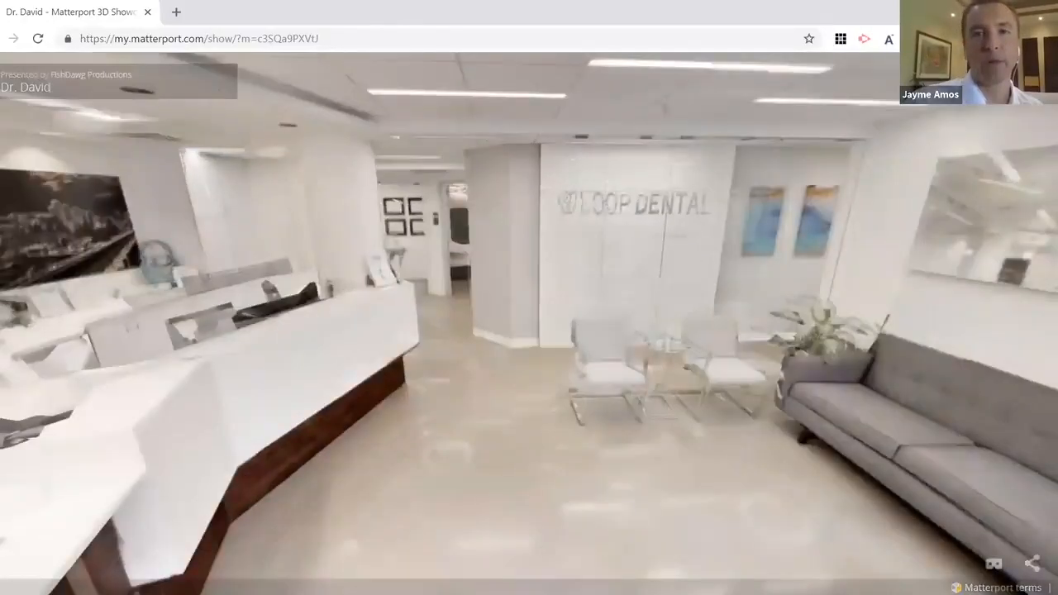
Switch the dental office walkthrough to the 3D dollhouse overview.
click(496, 531)
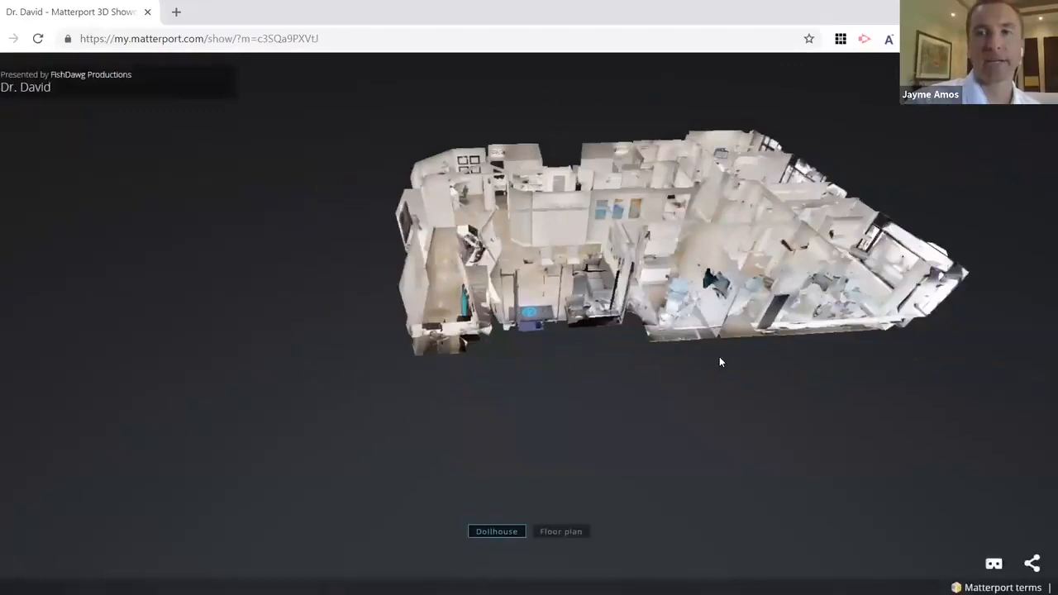
mouse_move(525, 290)
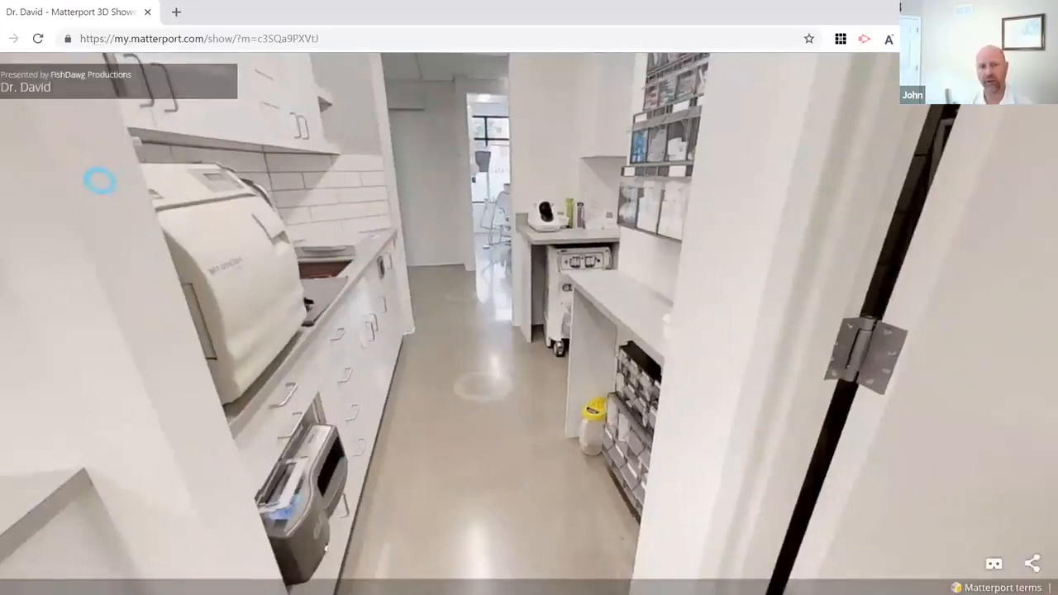
Walk into the white-cabinet sterilization hallway facing the treatment room doorway.
click(101, 181)
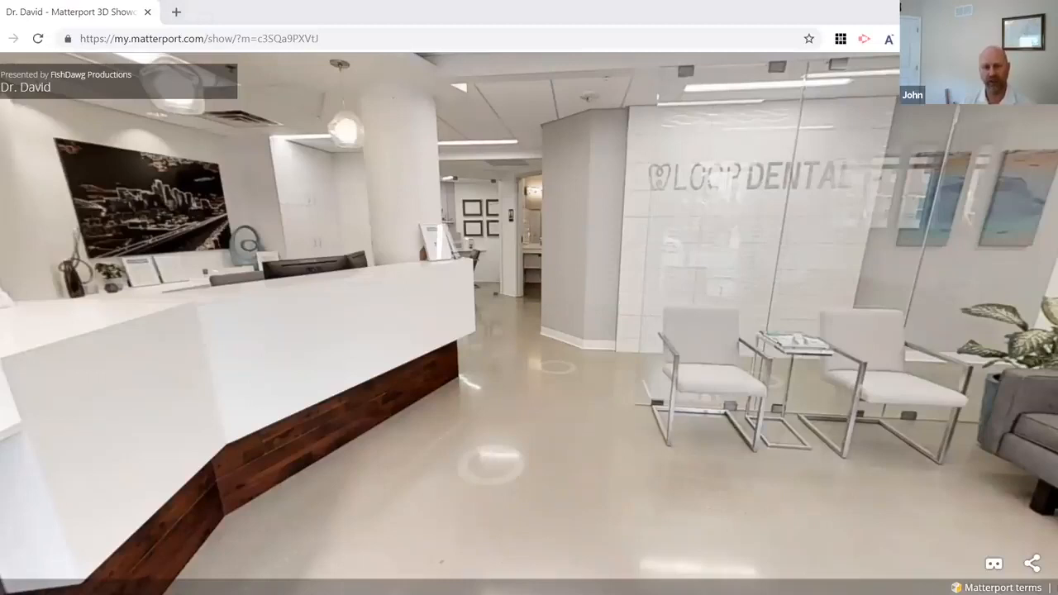
mouse_move(425, 164)
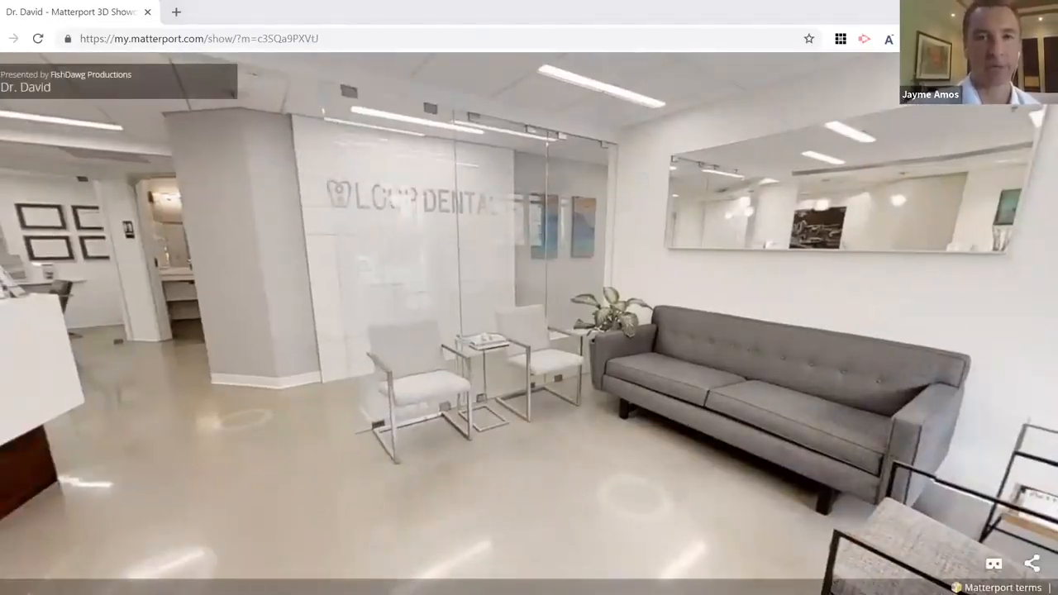
Draw a red line along the glass partition and floor beside the waiting chairs.
drag(325, 428, 606, 151)
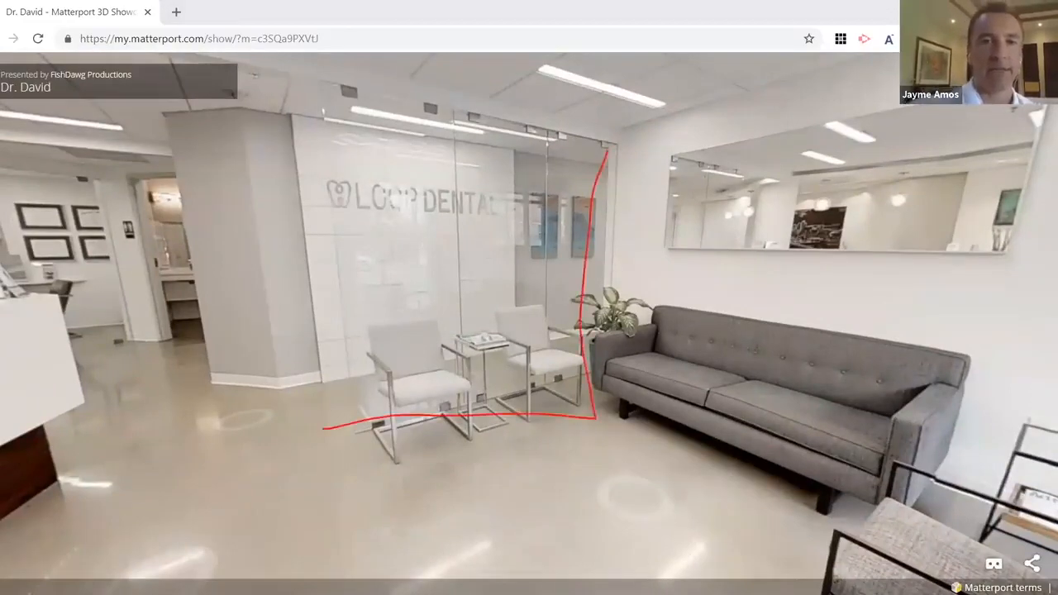